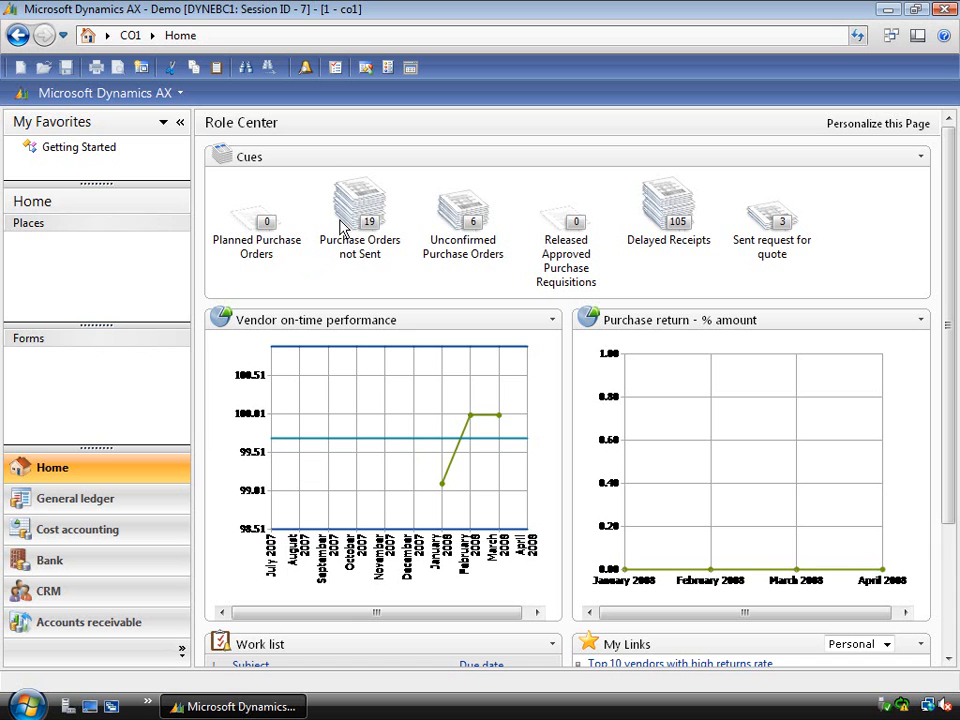
{"action": "mouse_move", "coordinate": [371, 231]}
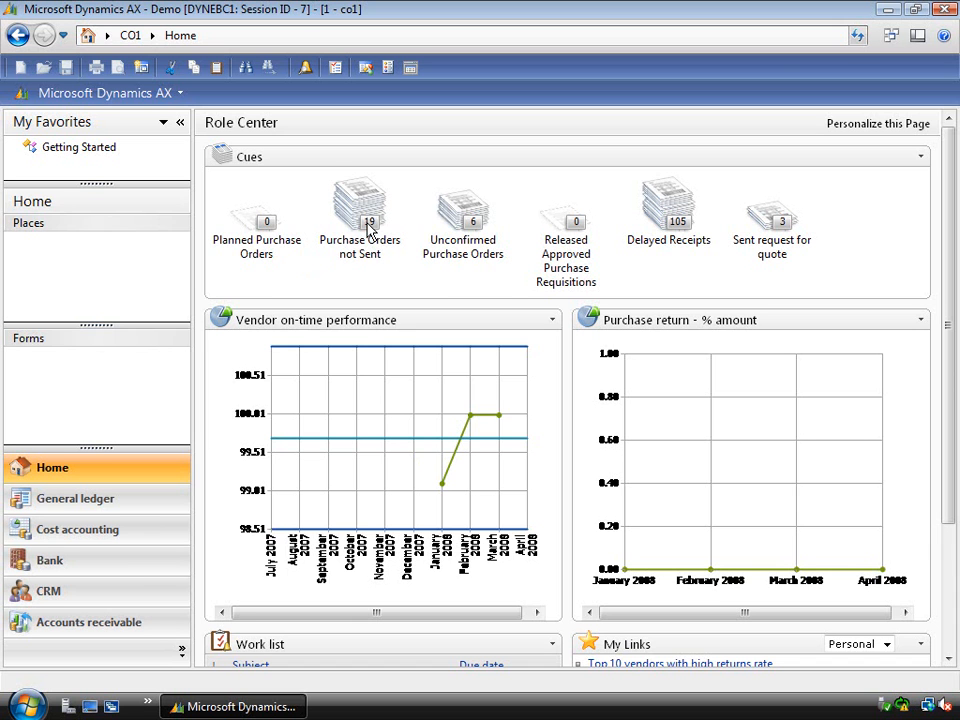
Step: Open the Purchase Orders not Sent list showing order 000057 for Opal Electronics
{"action": "left_click", "coordinate": [359, 200]}
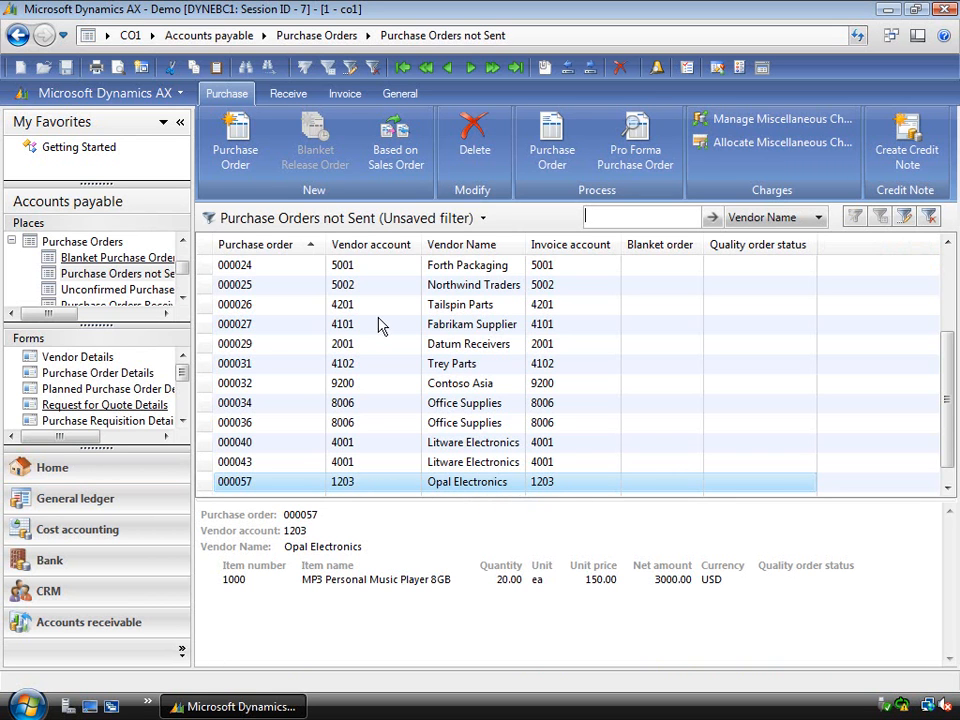
{"action": "mouse_move", "coordinate": [380, 439]}
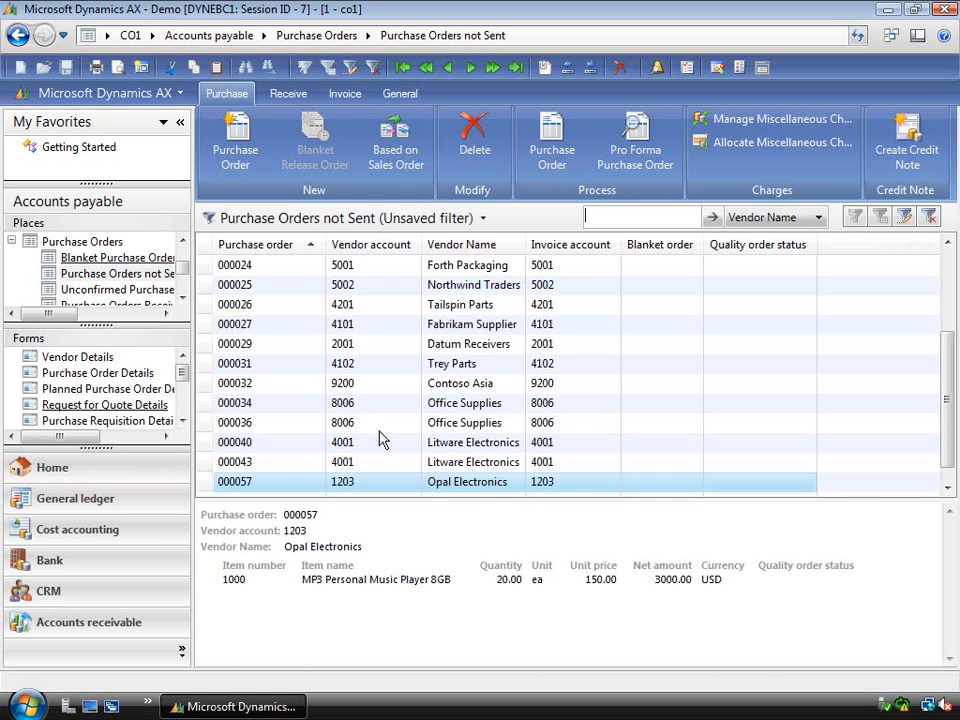
{"action": "mouse_move", "coordinate": [391, 373]}
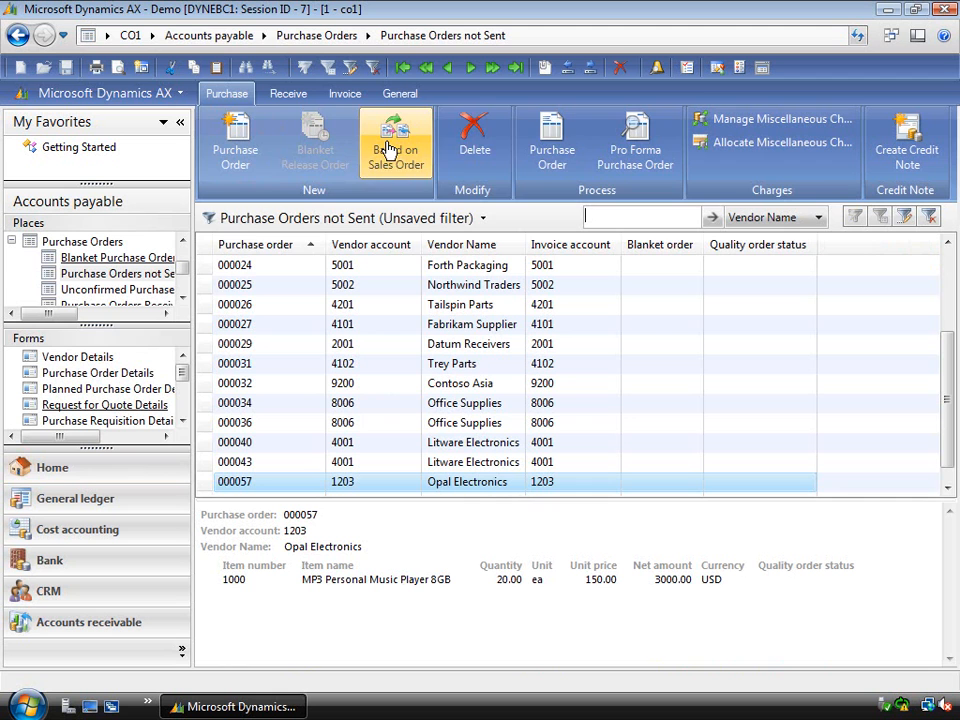
{"action": "mouse_move", "coordinate": [551, 140]}
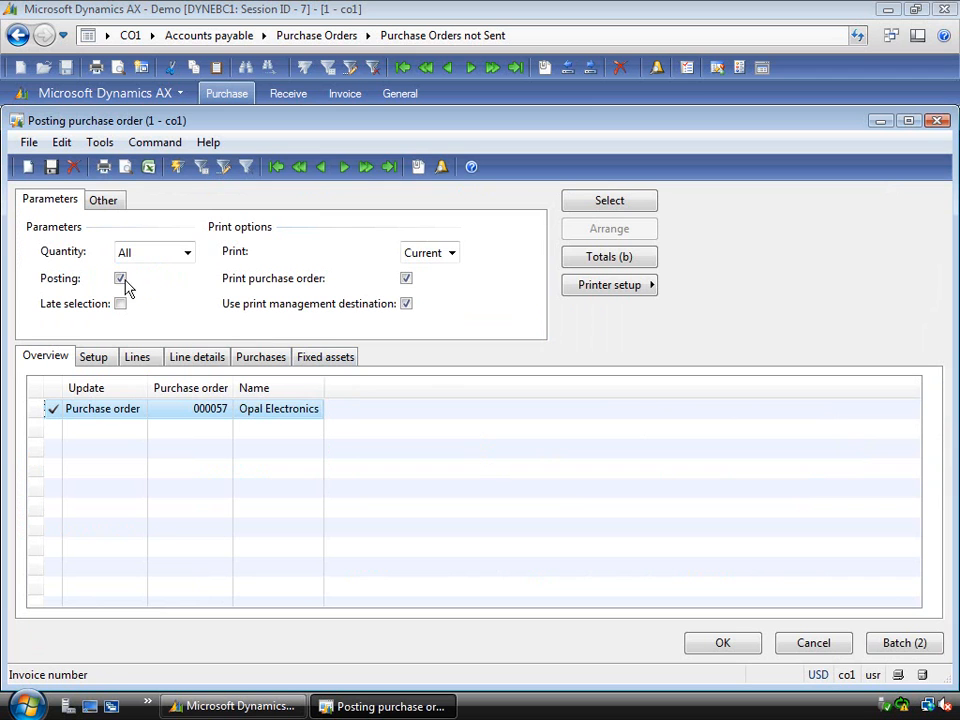
Step: Print purchase order 000057 with Posting cleared and print management destination kept enabled
{"action": "left_click", "coordinate": [120, 278]}
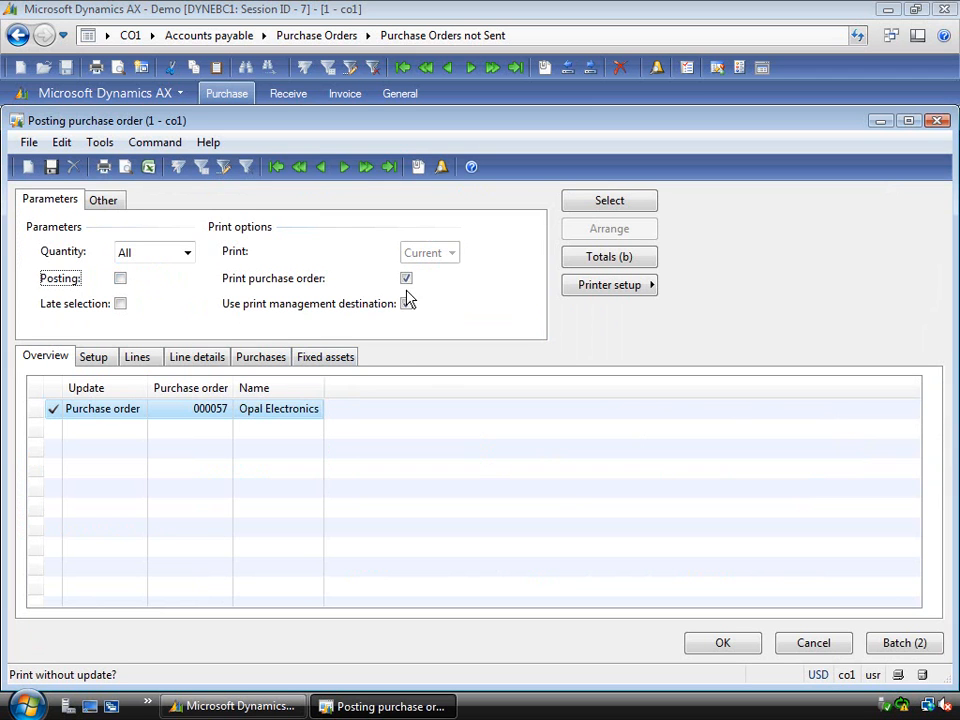
{"action": "left_click", "coordinate": [406, 303]}
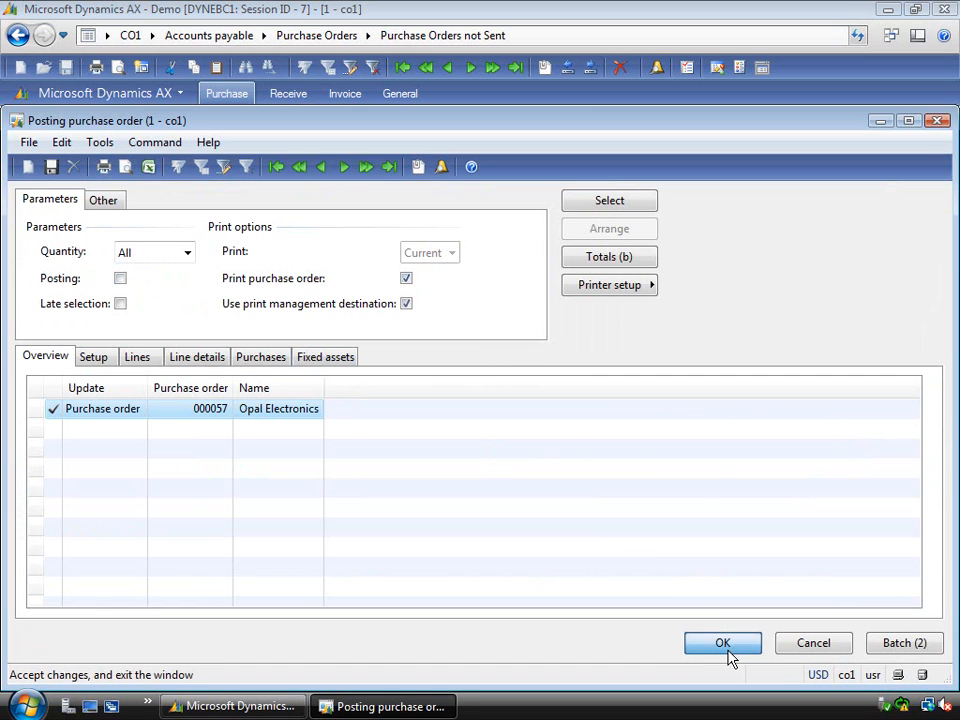
{"action": "left_click", "coordinate": [723, 643]}
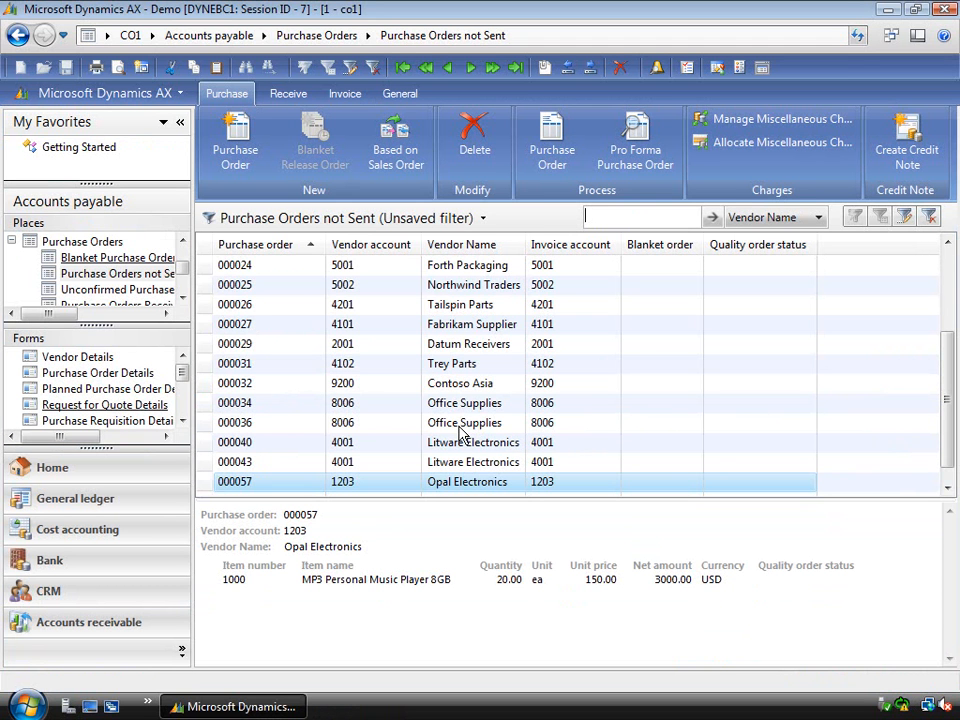
{"action": "mouse_move", "coordinate": [267, 603]}
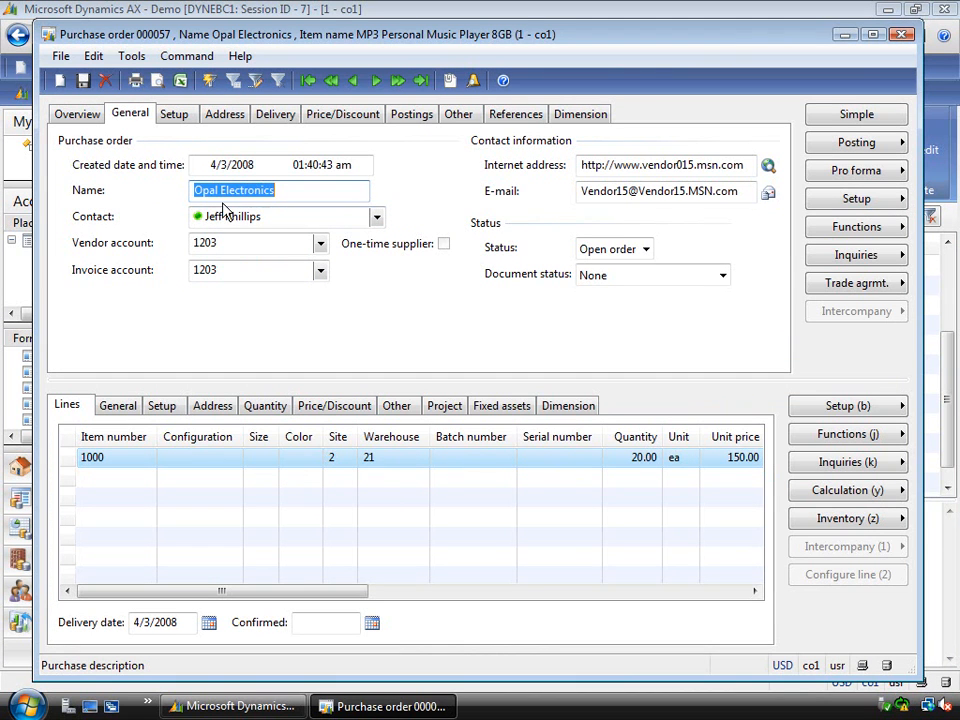
{"action": "left_click", "coordinate": [198, 216]}
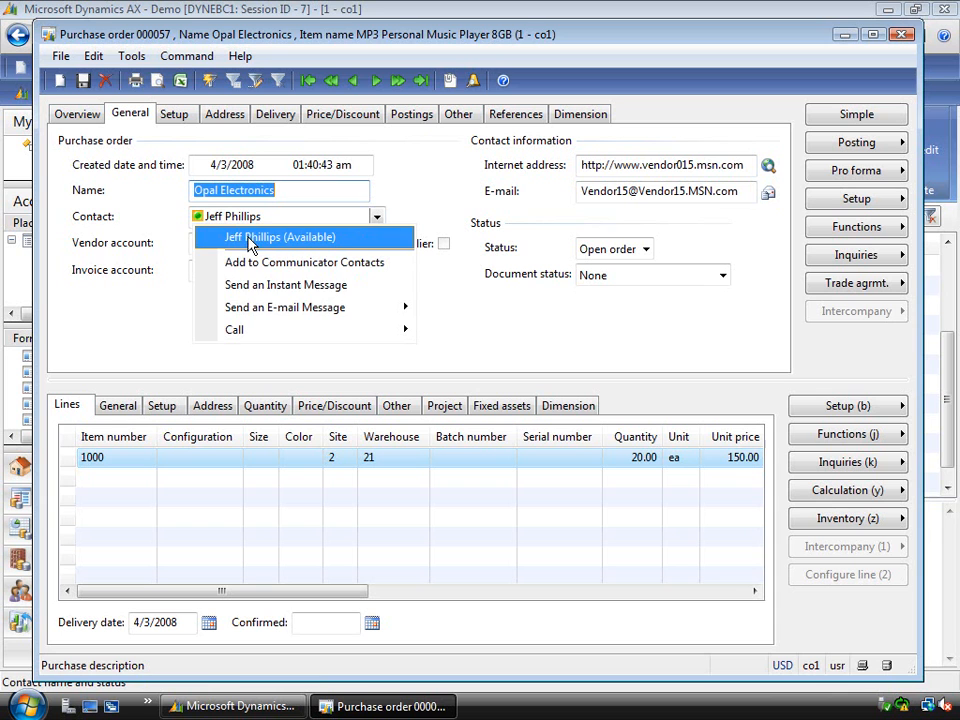
{"action": "mouse_move", "coordinate": [285, 307]}
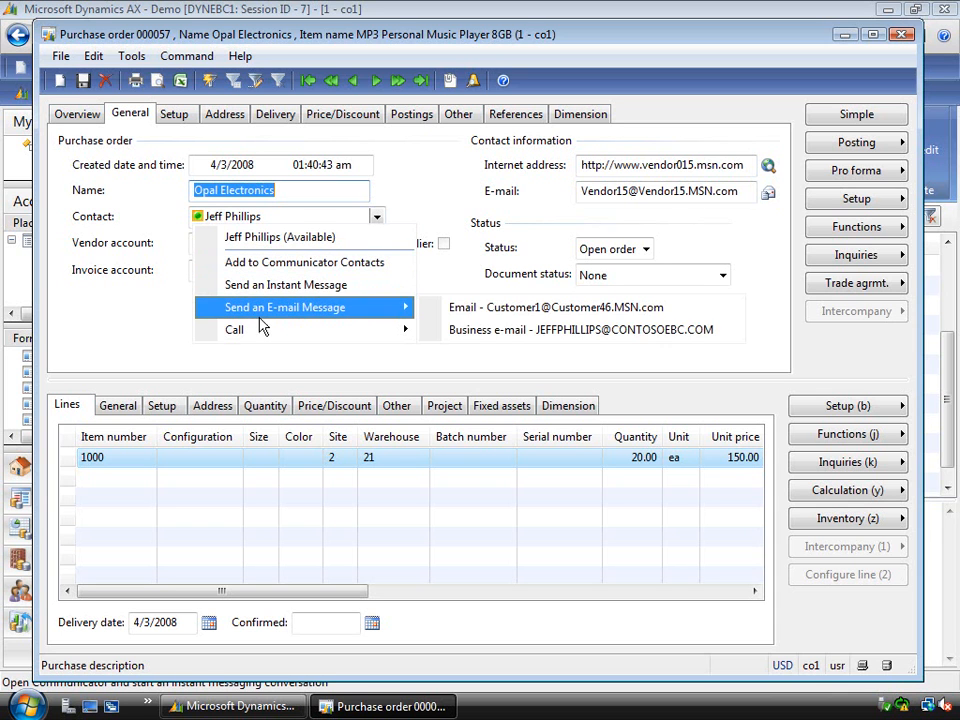
{"action": "mouse_move", "coordinate": [304, 262]}
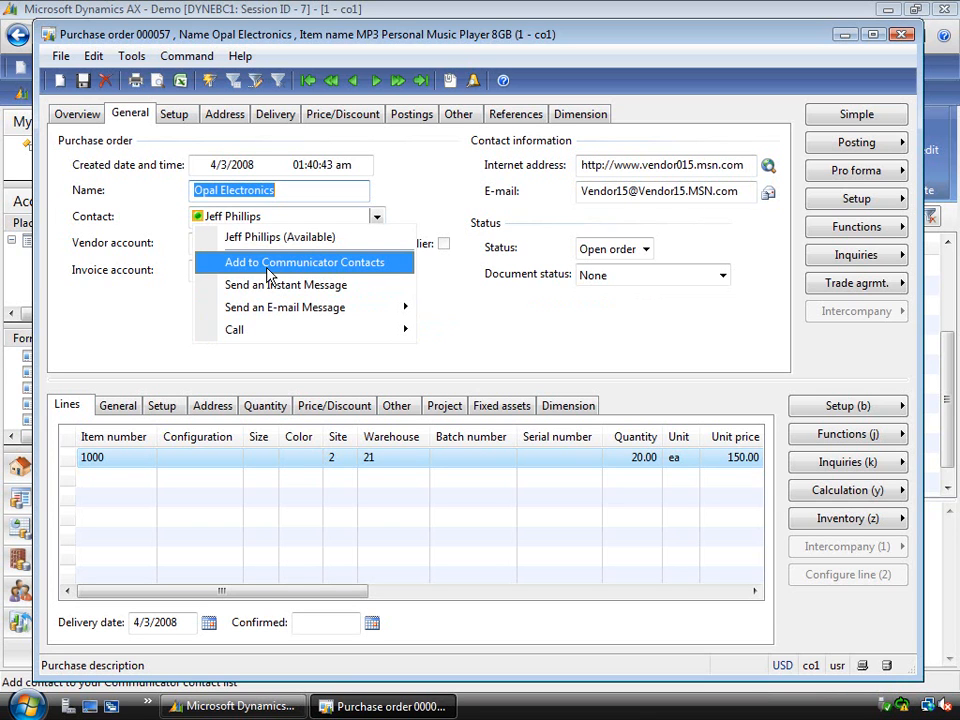
{"action": "mouse_move", "coordinate": [297, 268]}
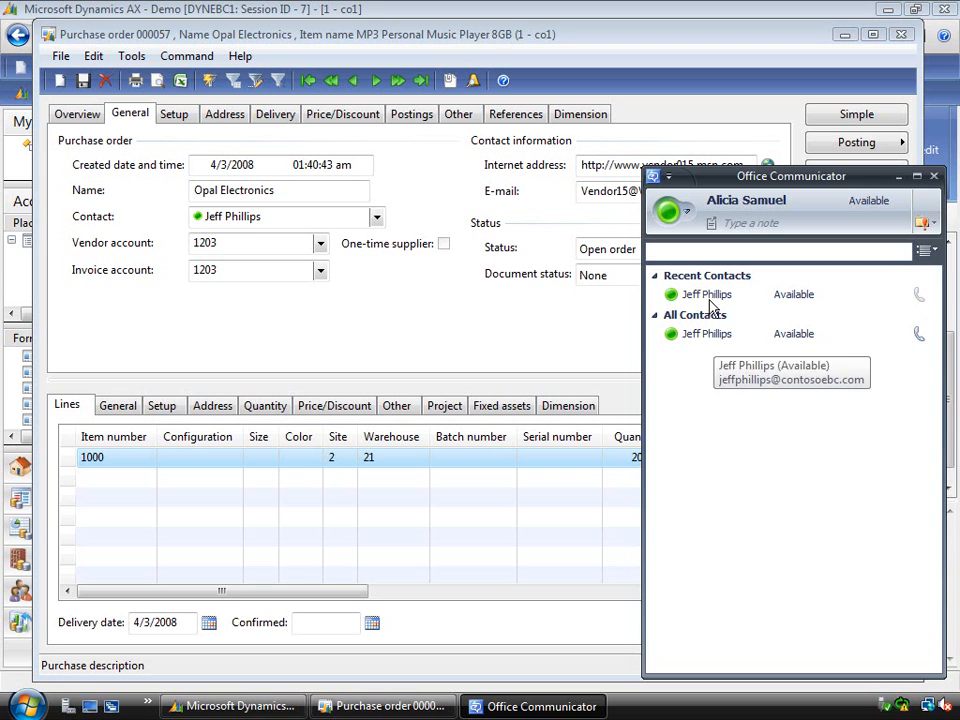
{"action": "left_click", "coordinate": [933, 176]}
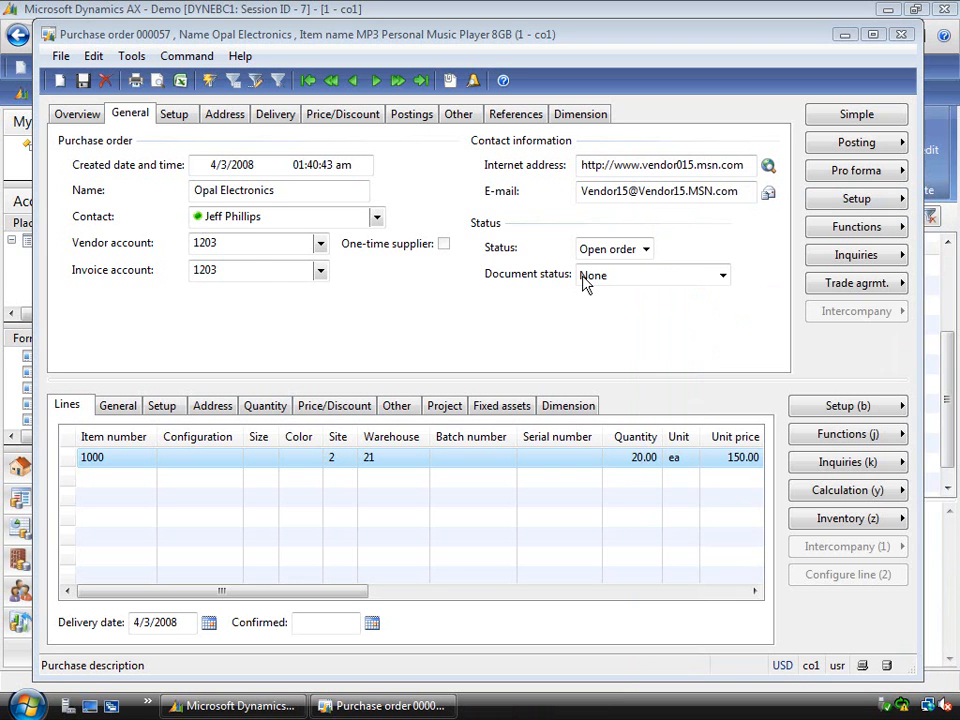
{"action": "left_click", "coordinate": [198, 216]}
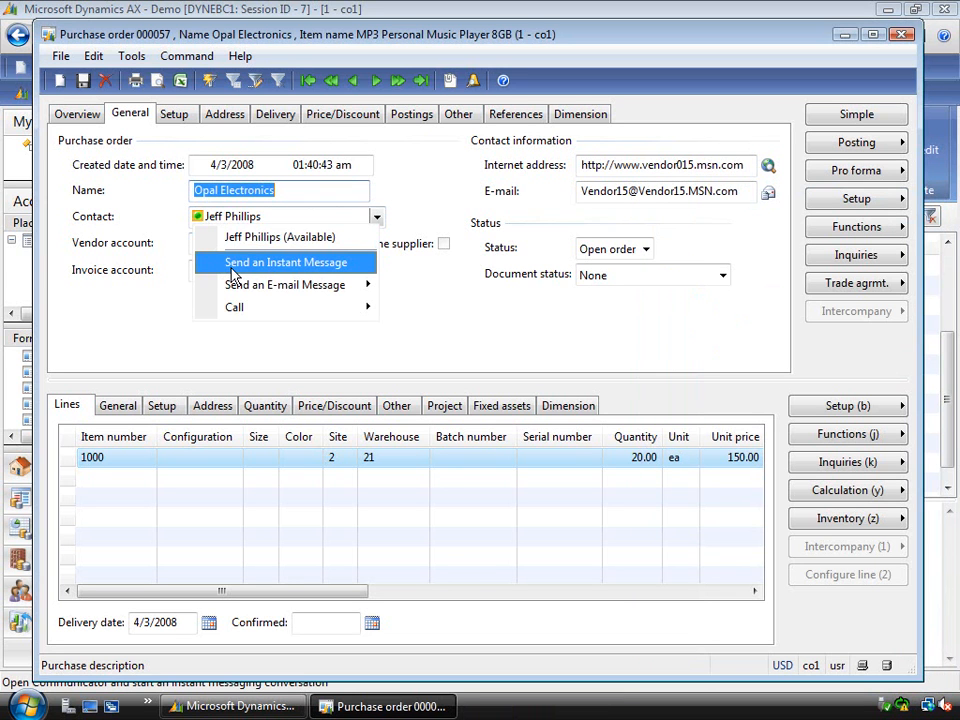
{"action": "mouse_move", "coordinate": [285, 268]}
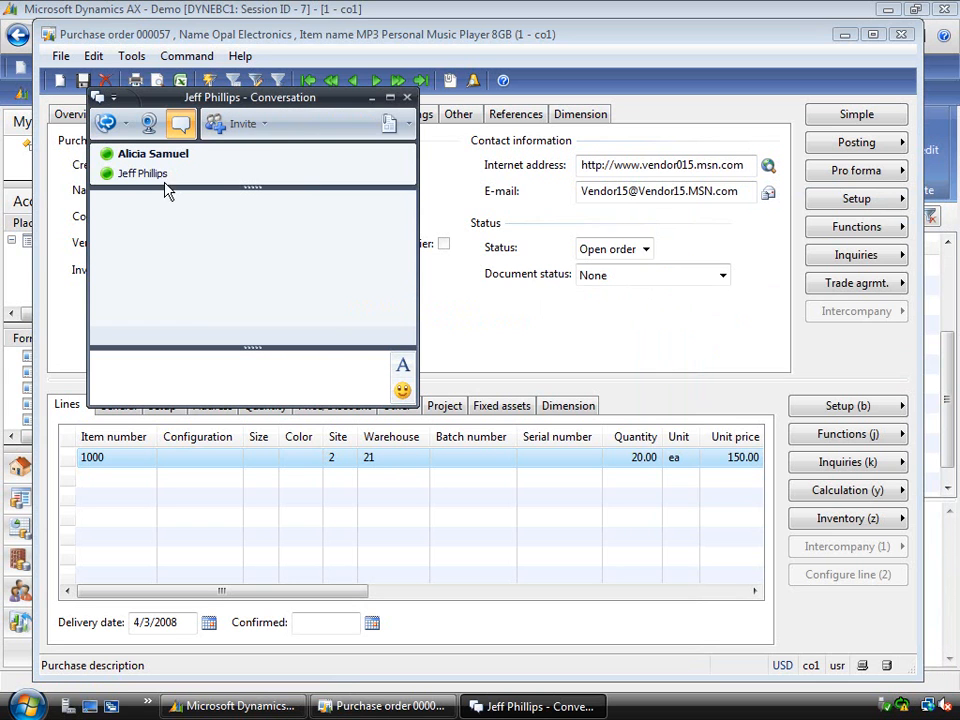
{"action": "left_click", "coordinate": [142, 173]}
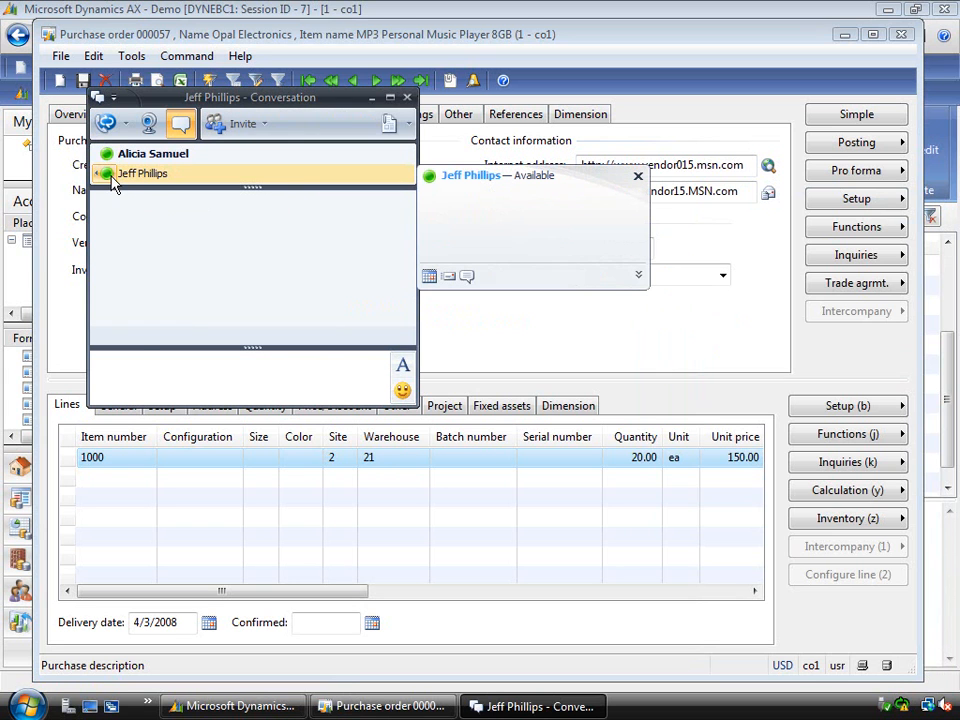
{"action": "type", "text": "ord"}
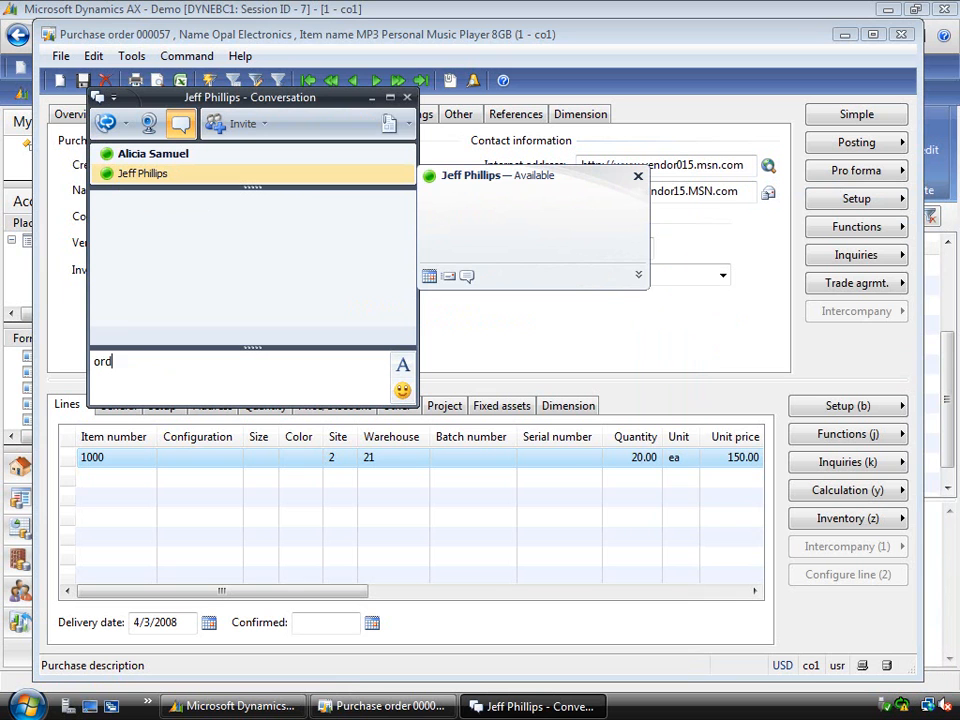
{"action": "type", "text": "er"}
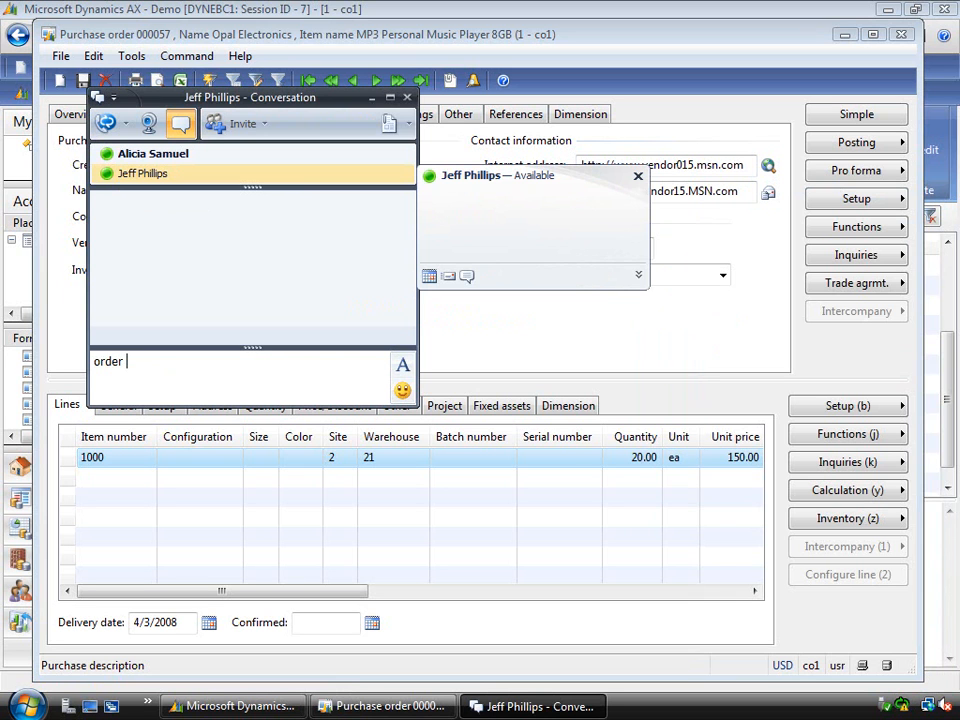
{"action": "type", "text": "on the way"}
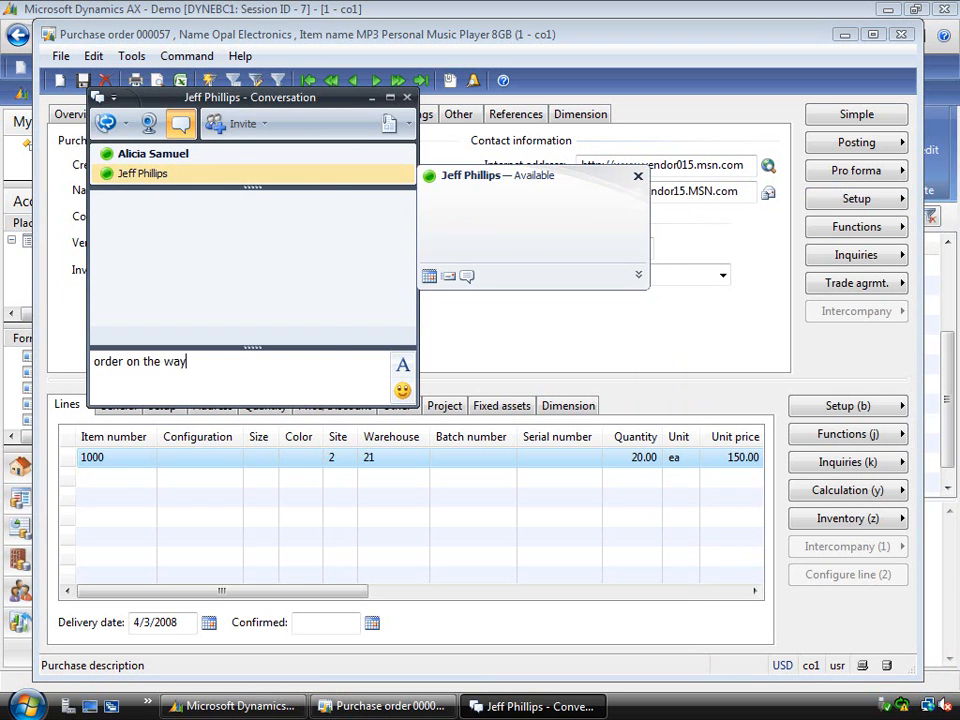
{"action": "right_click", "coordinate": [142, 173]}
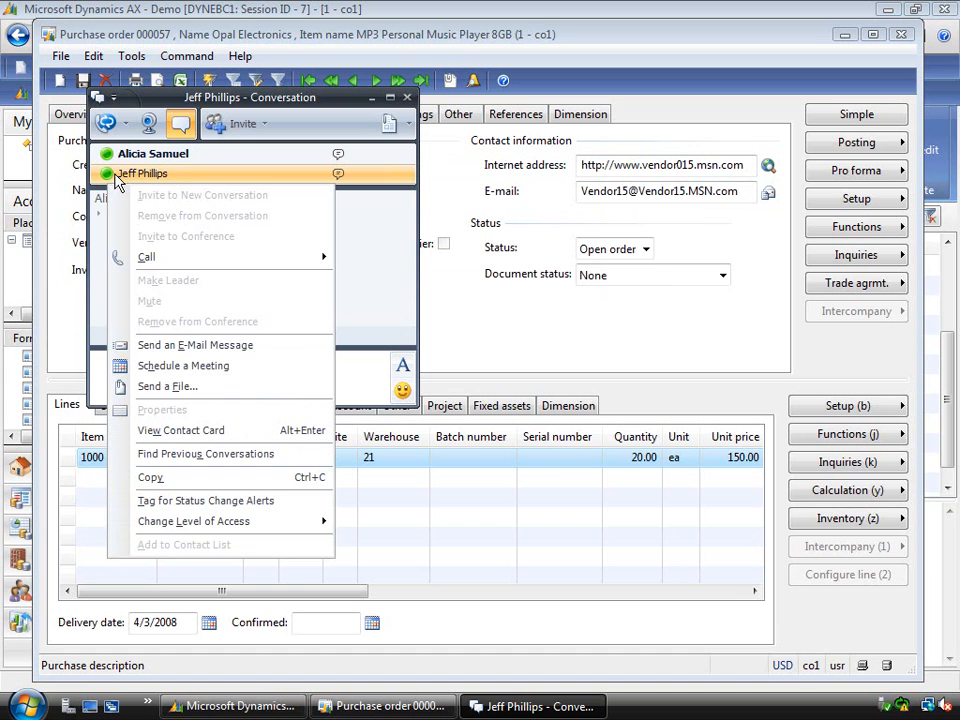
{"action": "mouse_move", "coordinate": [167, 387]}
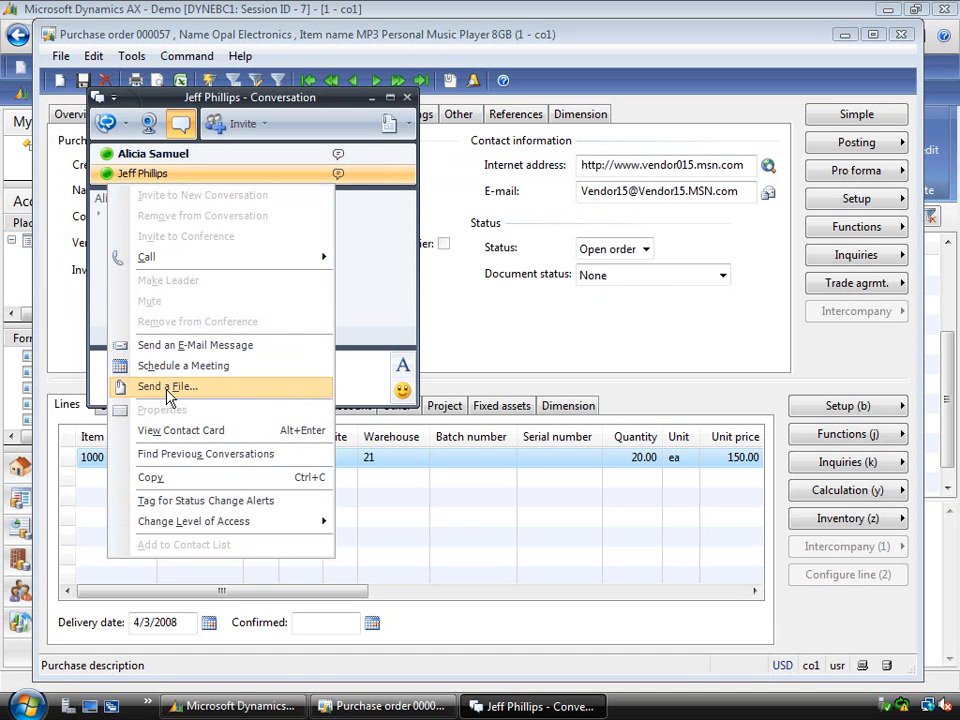
{"action": "left_click", "coordinate": [167, 386]}
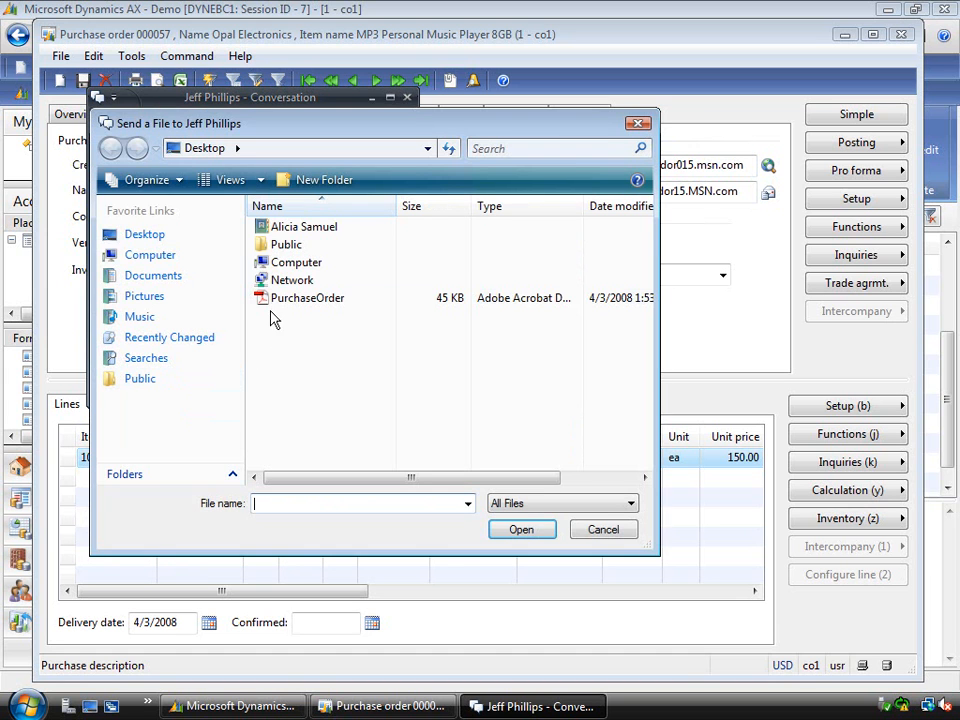
{"action": "left_click", "coordinate": [307, 297]}
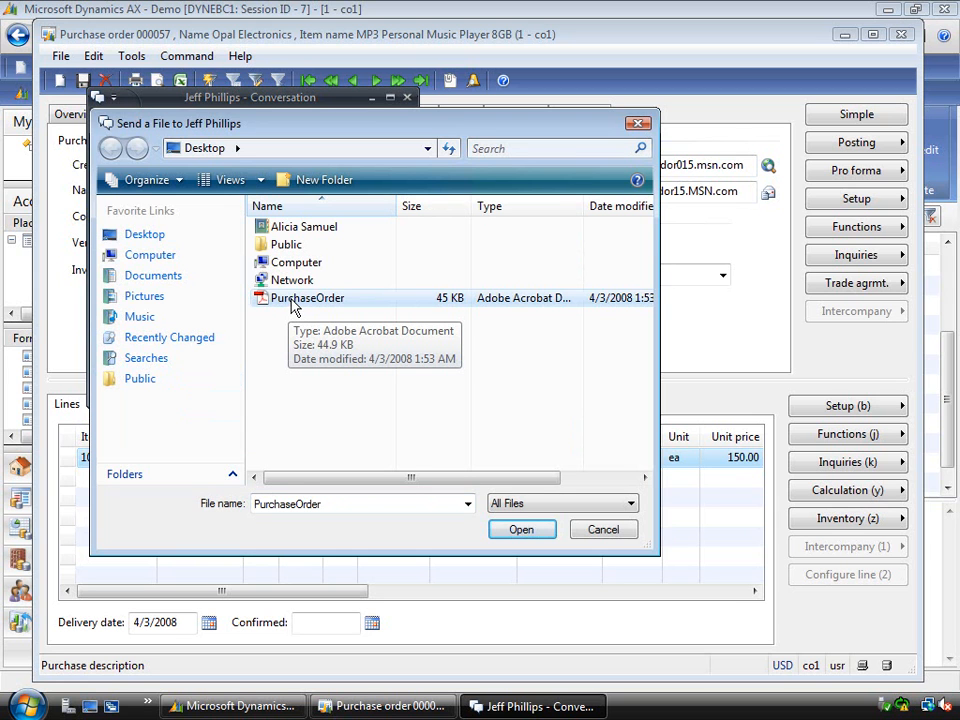
{"action": "mouse_move", "coordinate": [350, 378]}
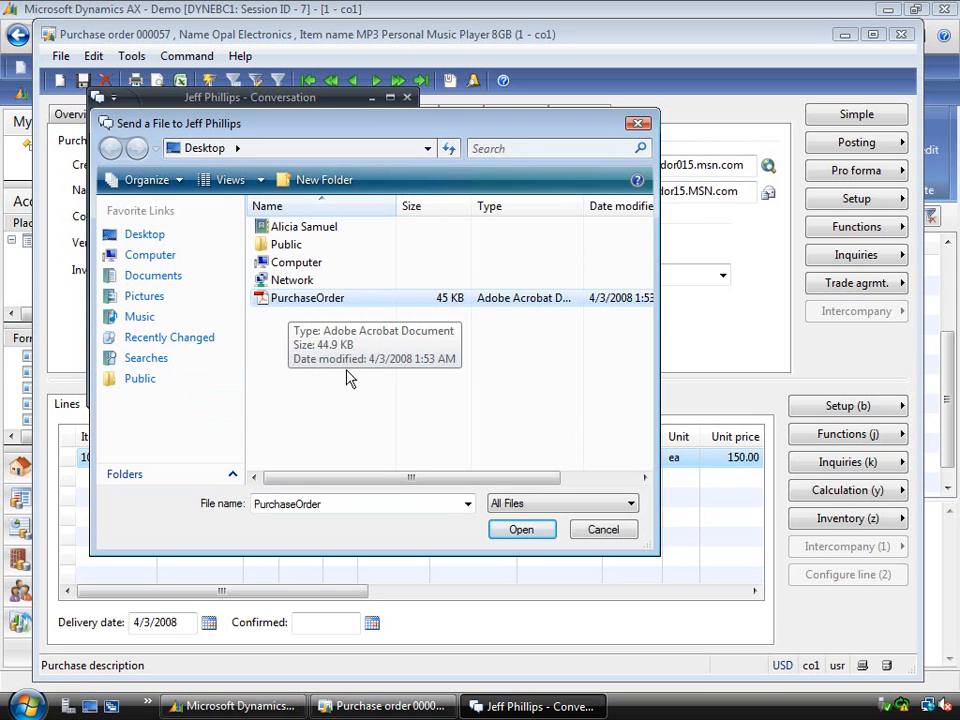
{"action": "left_click", "coordinate": [521, 529]}
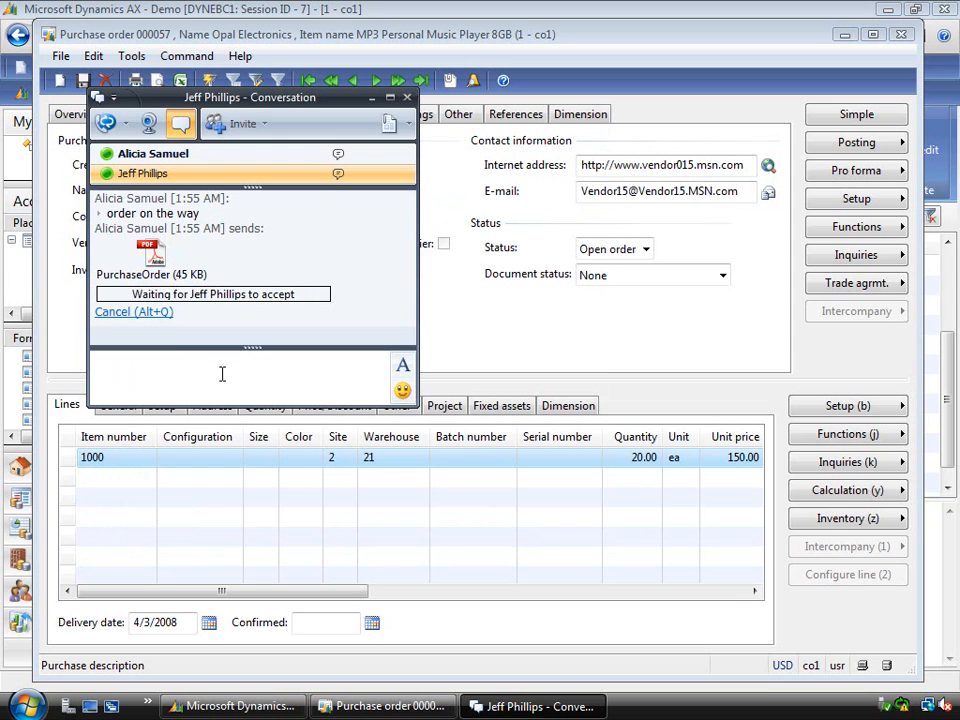
{"action": "mouse_move", "coordinate": [203, 359]}
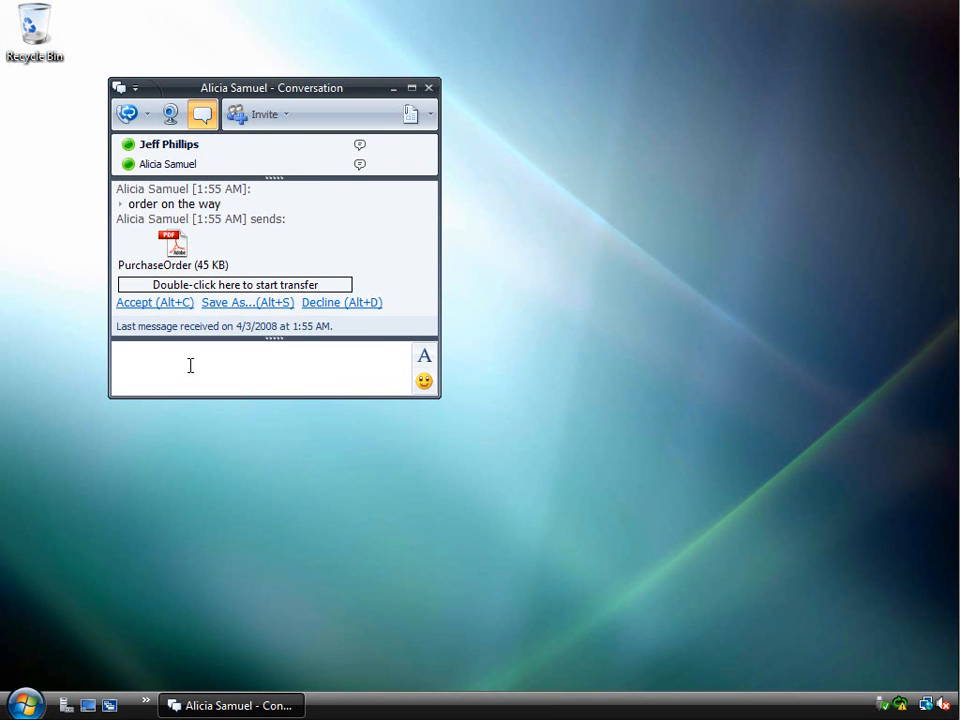
{"action": "mouse_move", "coordinate": [233, 284]}
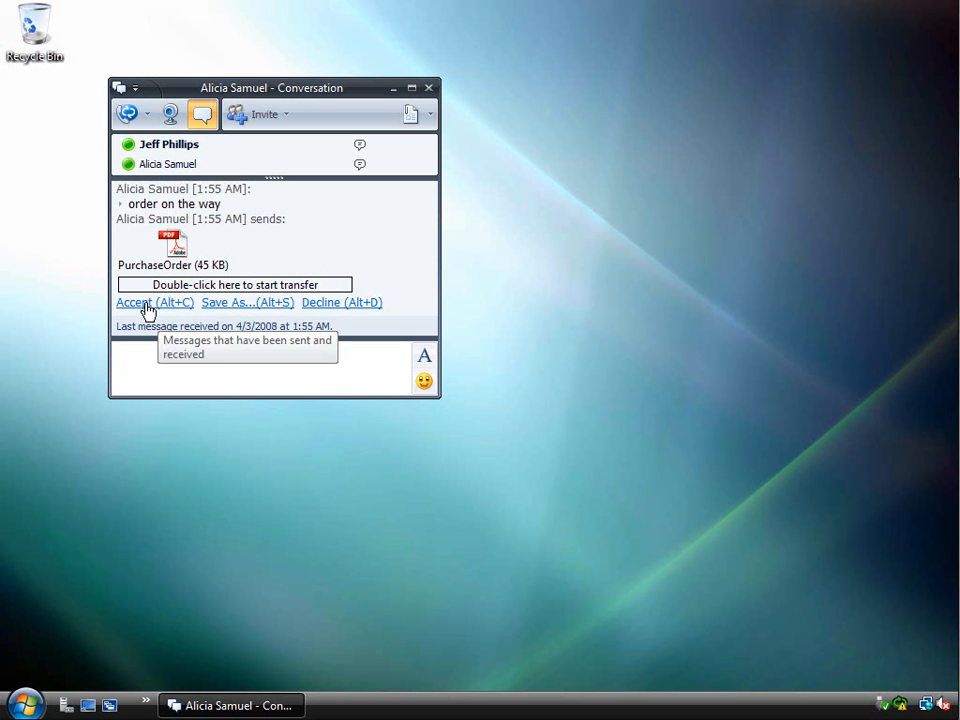
Step: Accept the incoming PurchaseOrder file despite the warning and open PurchaseOrder(2).pdf
{"action": "left_click", "coordinate": [140, 302]}
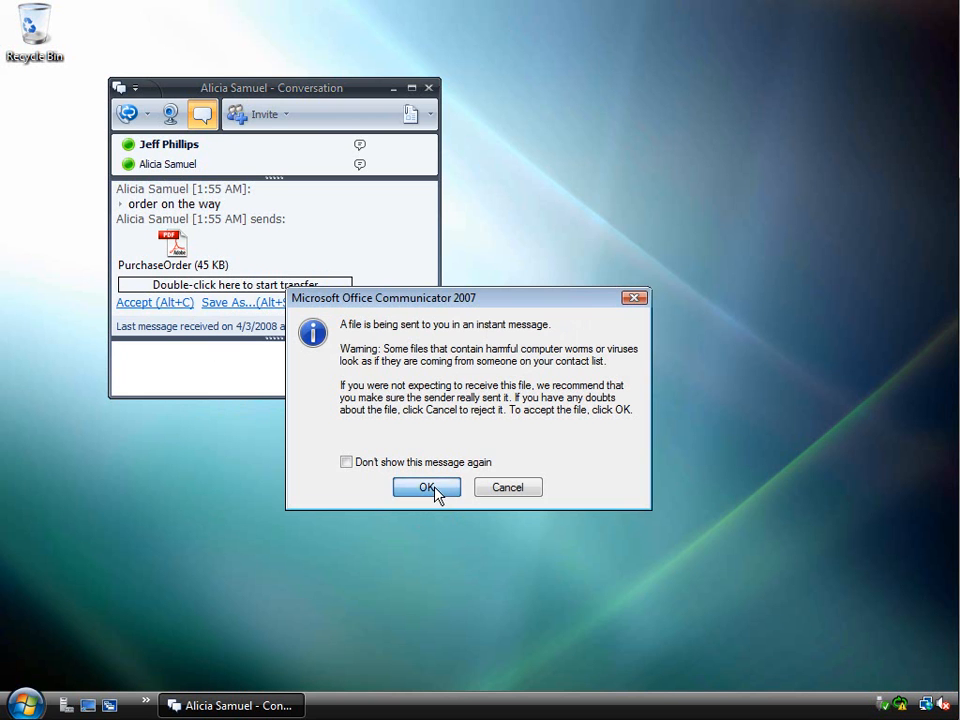
{"action": "left_click", "coordinate": [426, 487]}
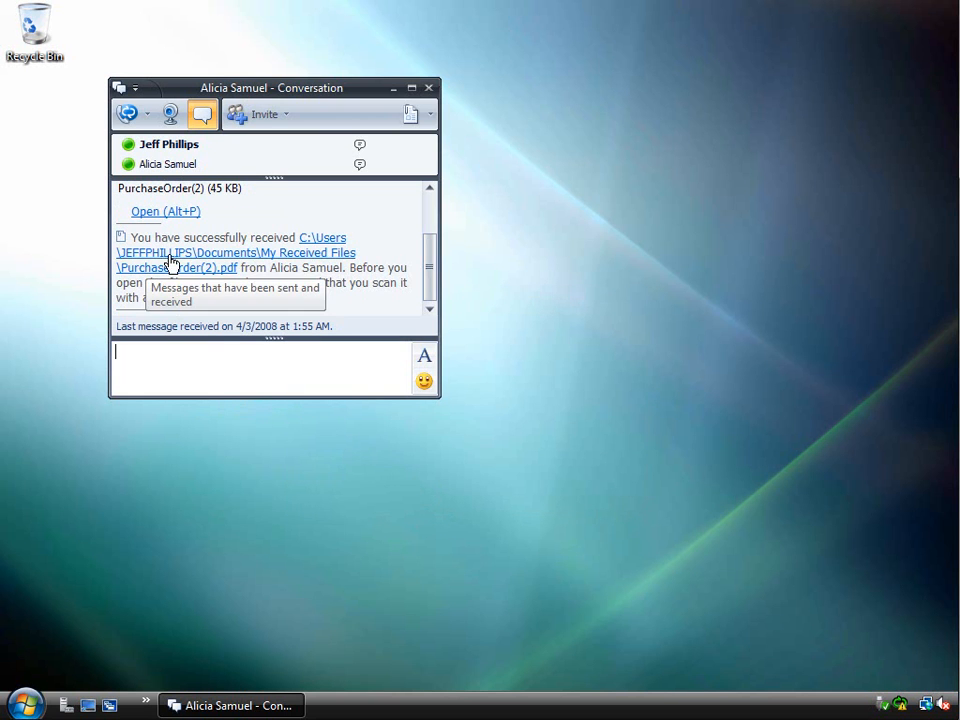
{"action": "mouse_move", "coordinate": [210, 270]}
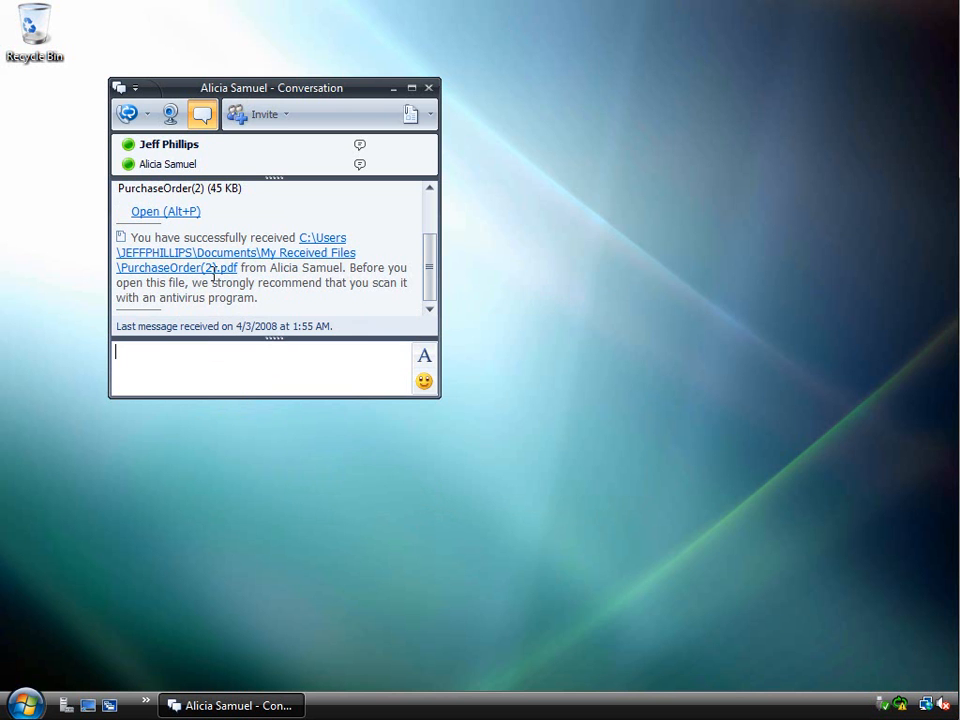
{"action": "left_click", "coordinate": [165, 211]}
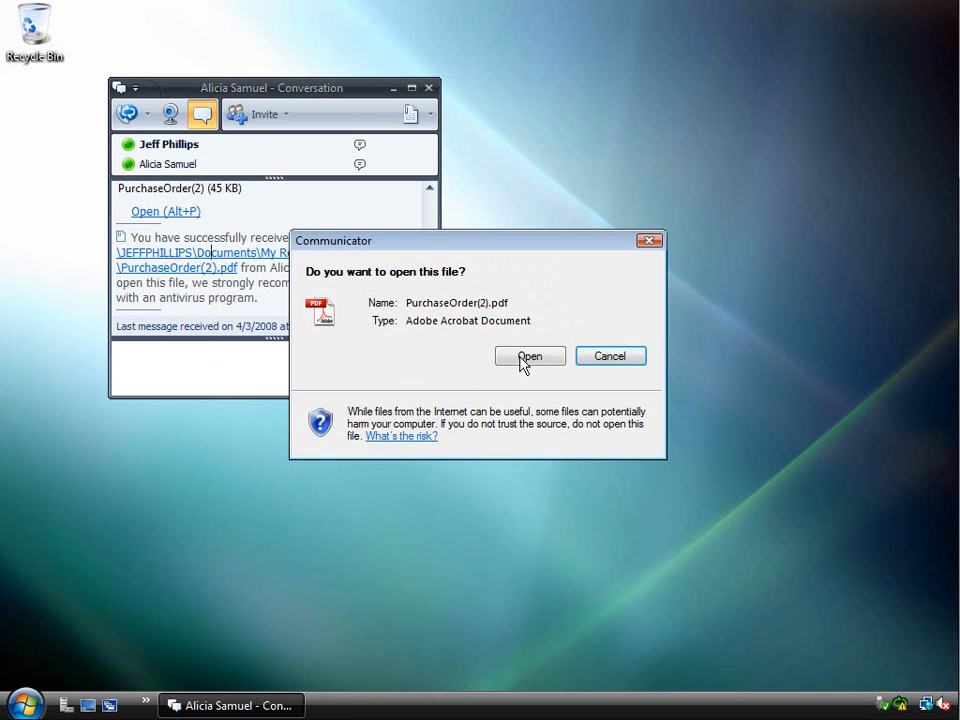
{"action": "left_click", "coordinate": [530, 356]}
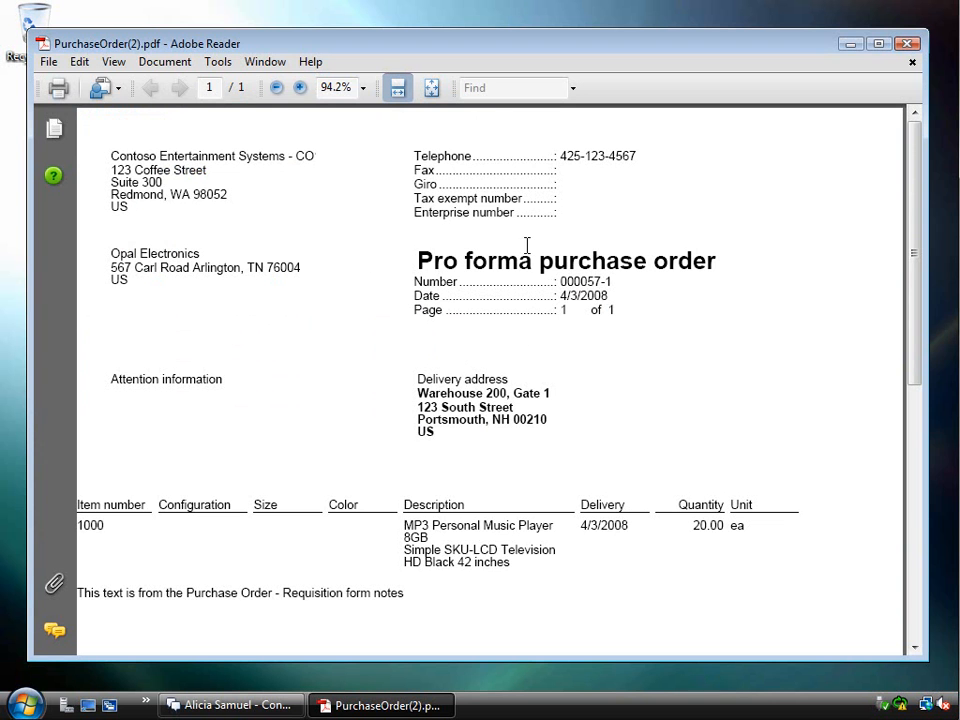
{"action": "mouse_move", "coordinate": [575, 671]}
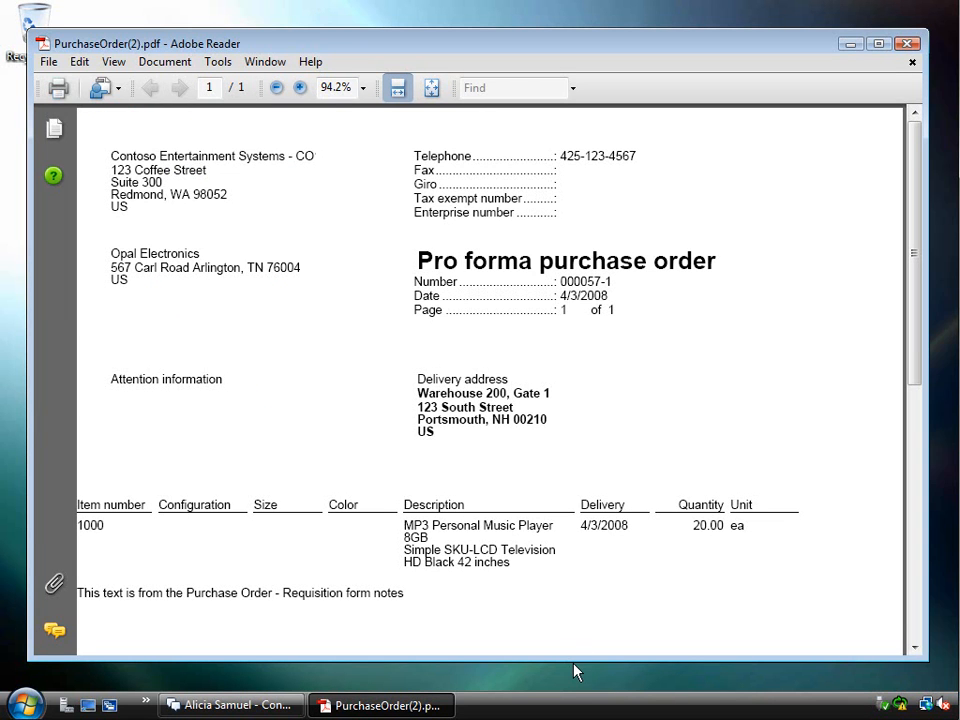